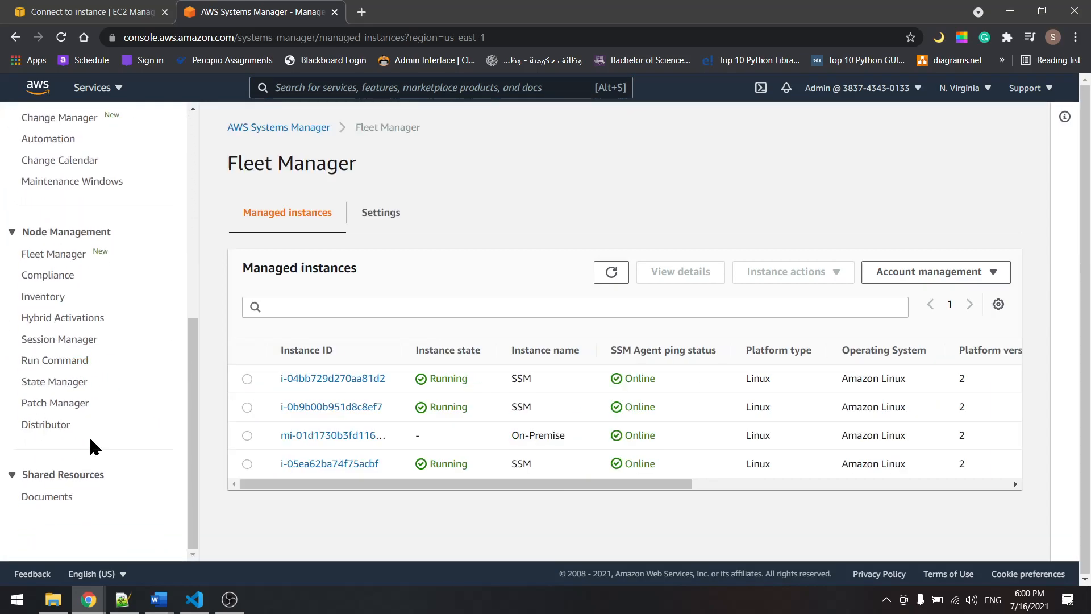
Step: Go from Fleet Manager to Patch Manager and show the Patch baselines list
left_click(57, 402)
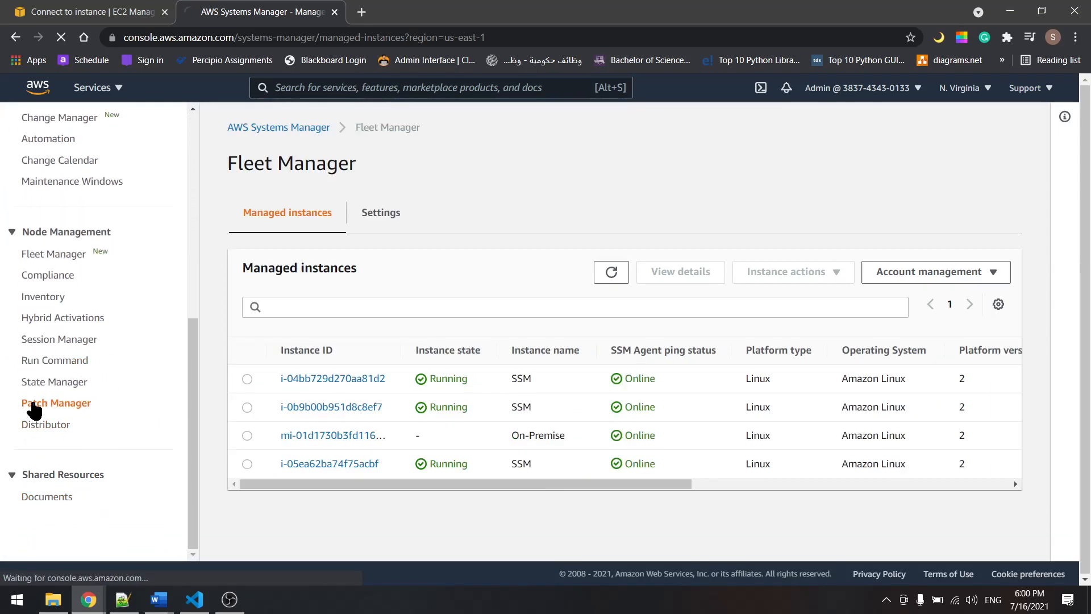
left_click(56, 402)
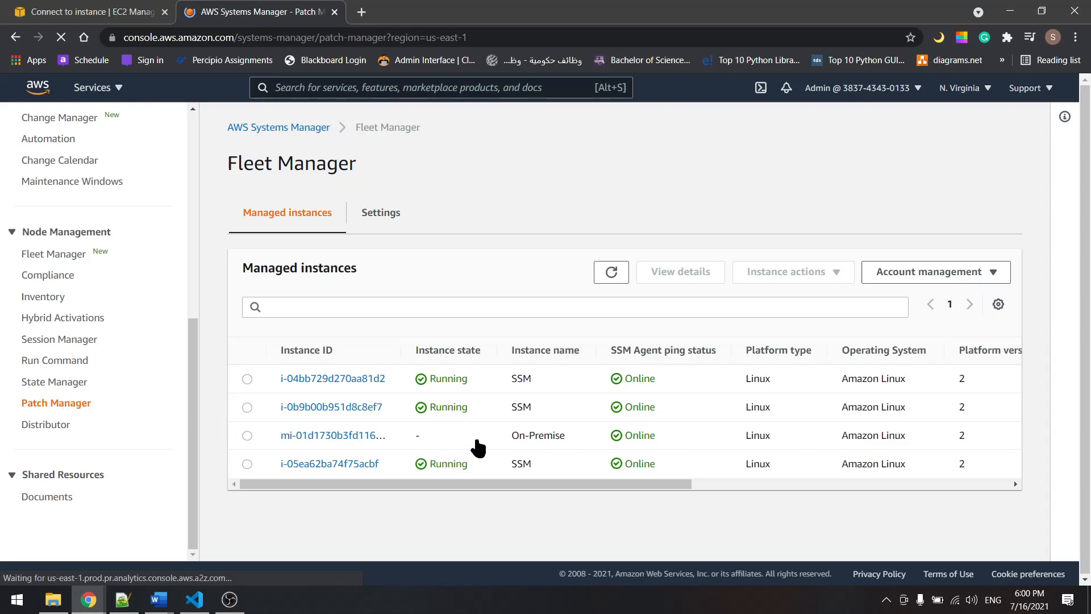
left_click(55, 402)
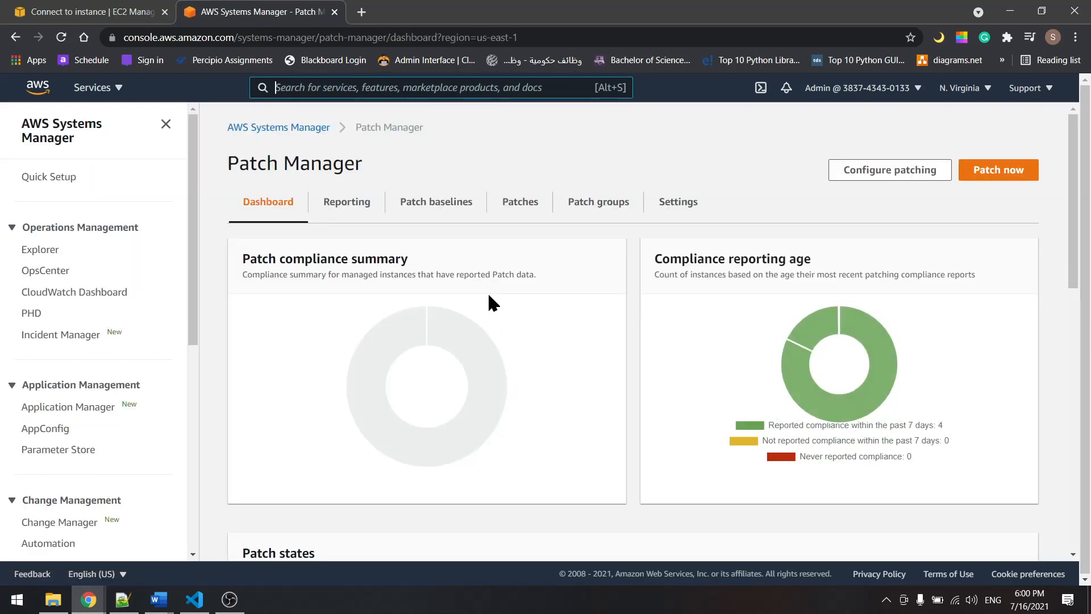
left_click(435, 203)
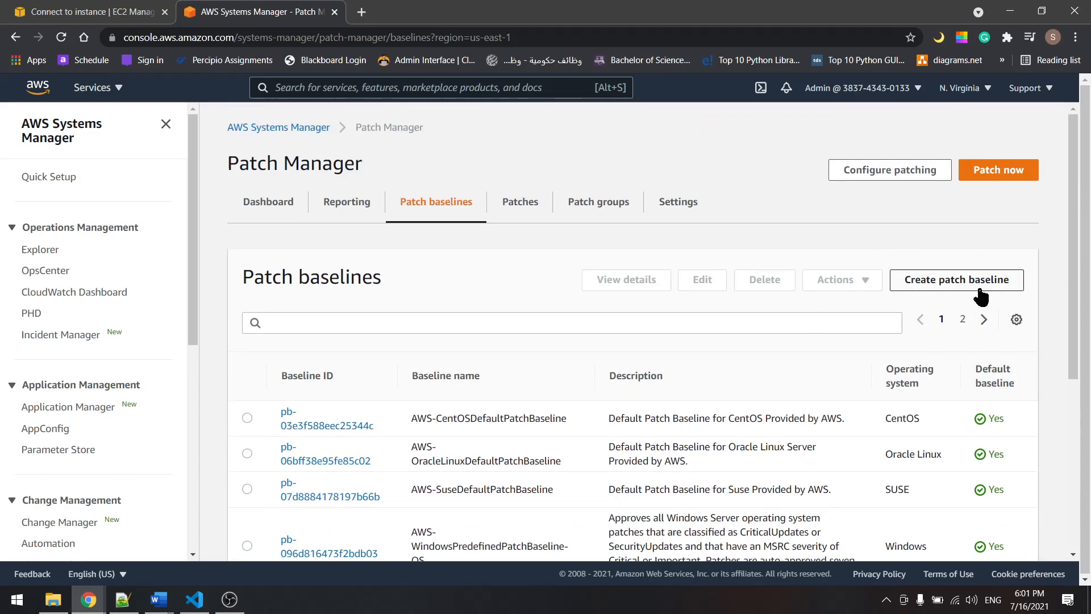
Step: Start a new patch baseline named My-Patch with description My-Patch
left_click(956, 280)
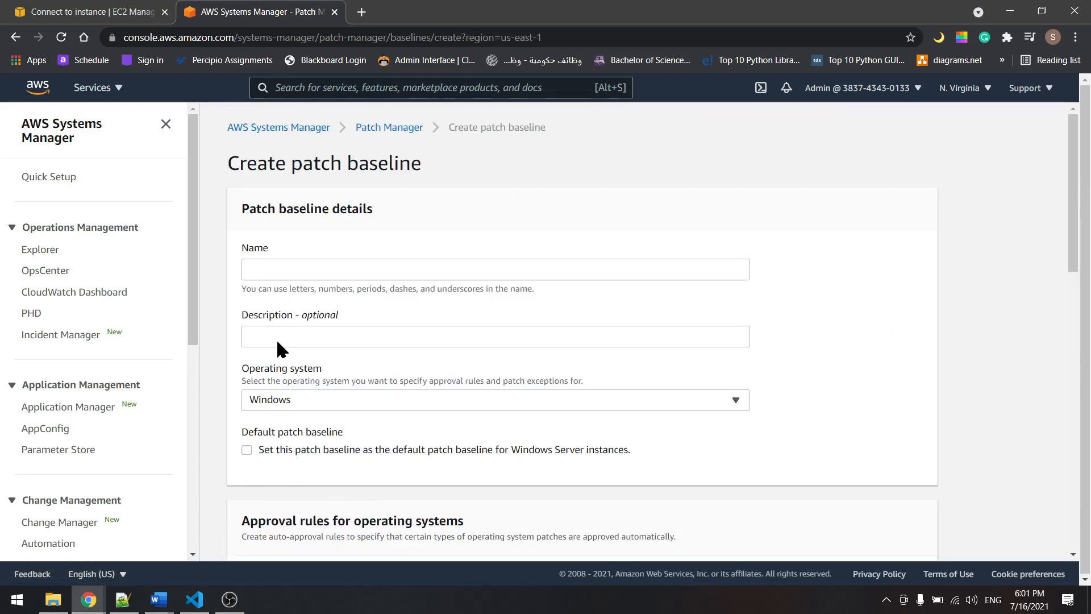
type("My")
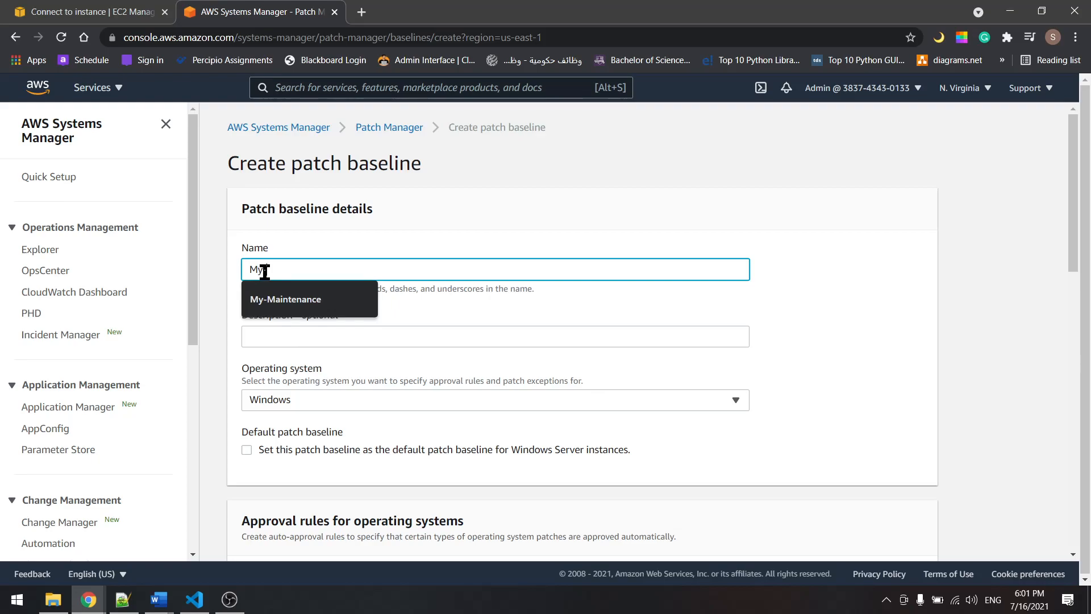
type("y-Patch")
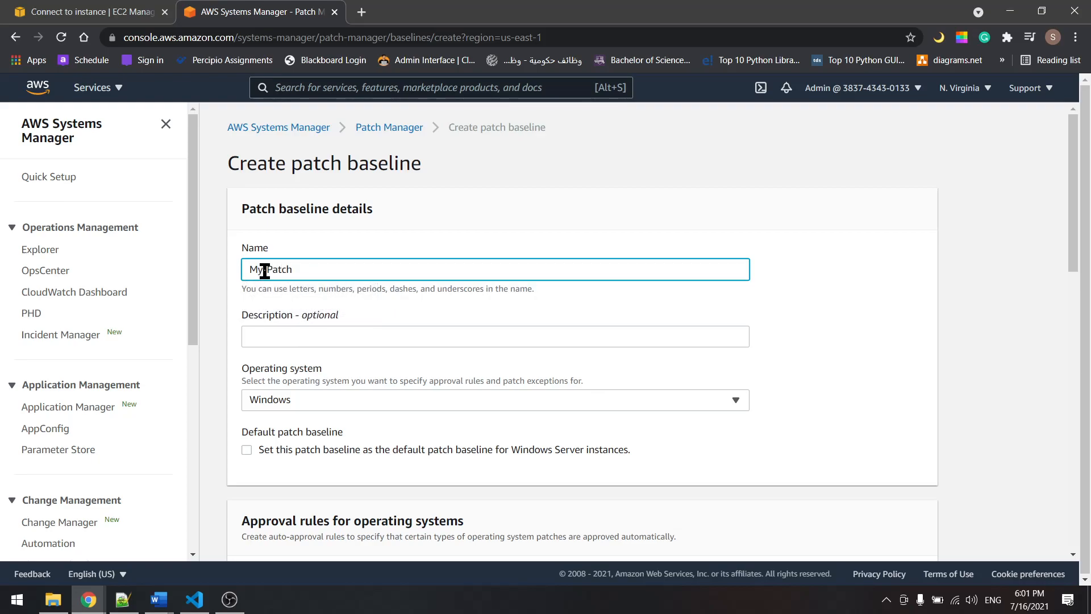
left_click(494, 336)
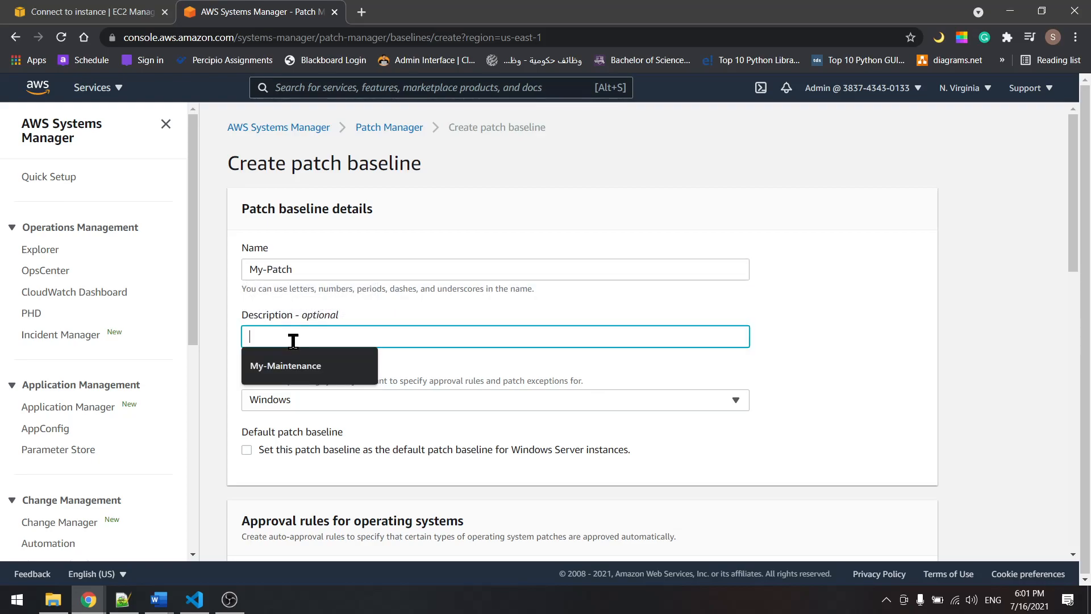
scroll("down", 3)
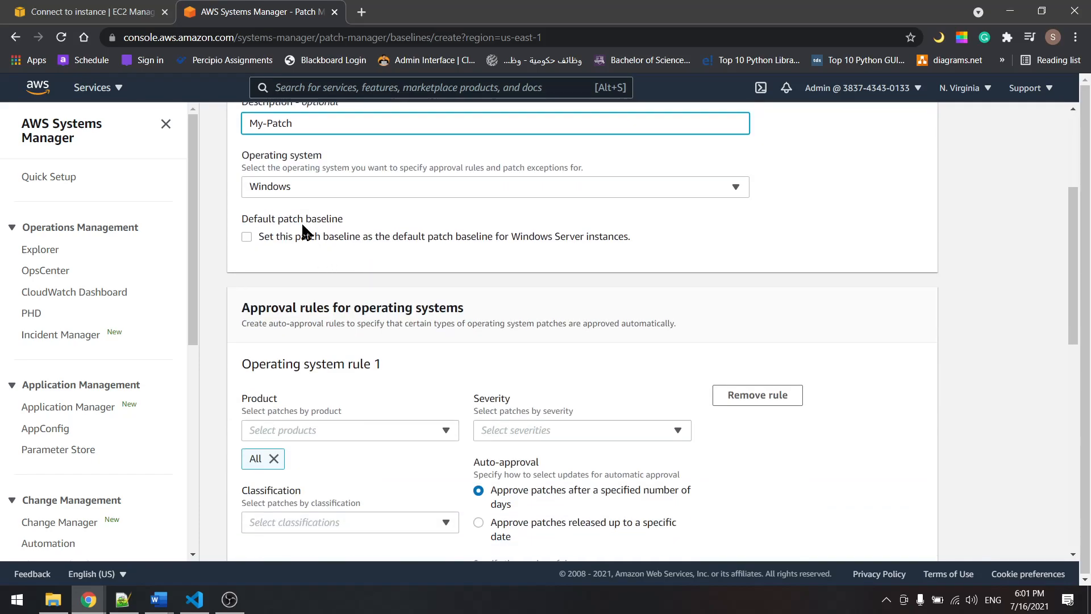
Step: Choose Amazon Linux 2 as the operating system with Rule 1 approving all patches
left_click(494, 185)
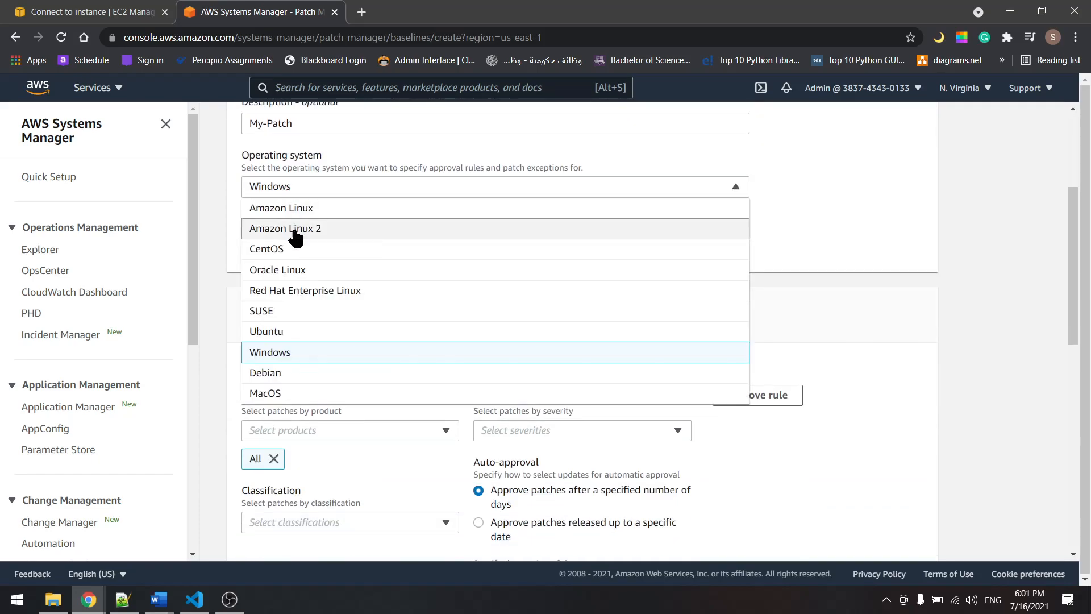
left_click(286, 228)
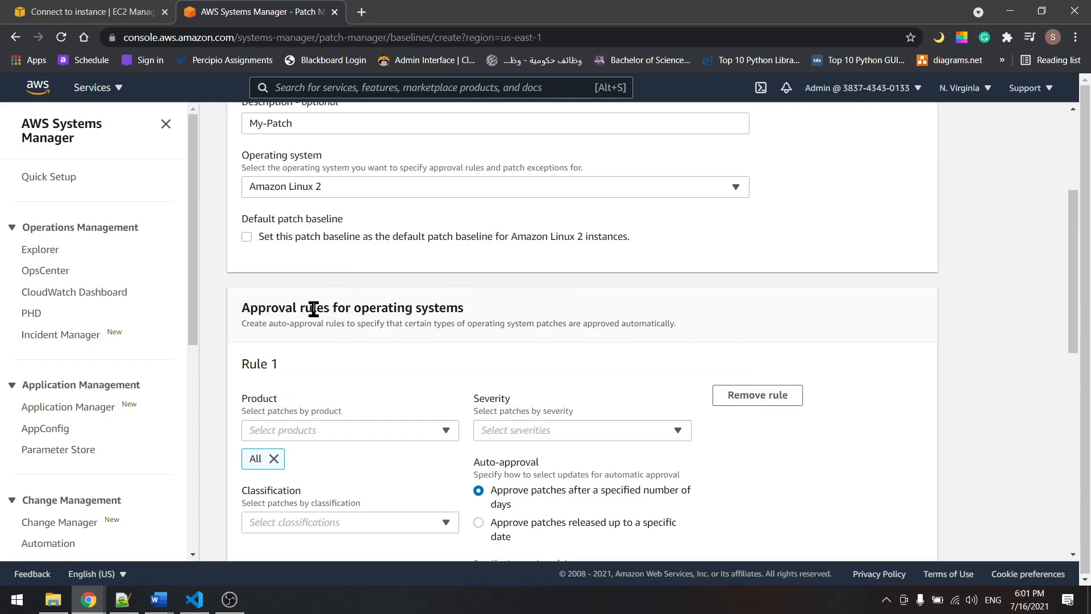
mouse_move(295, 308)
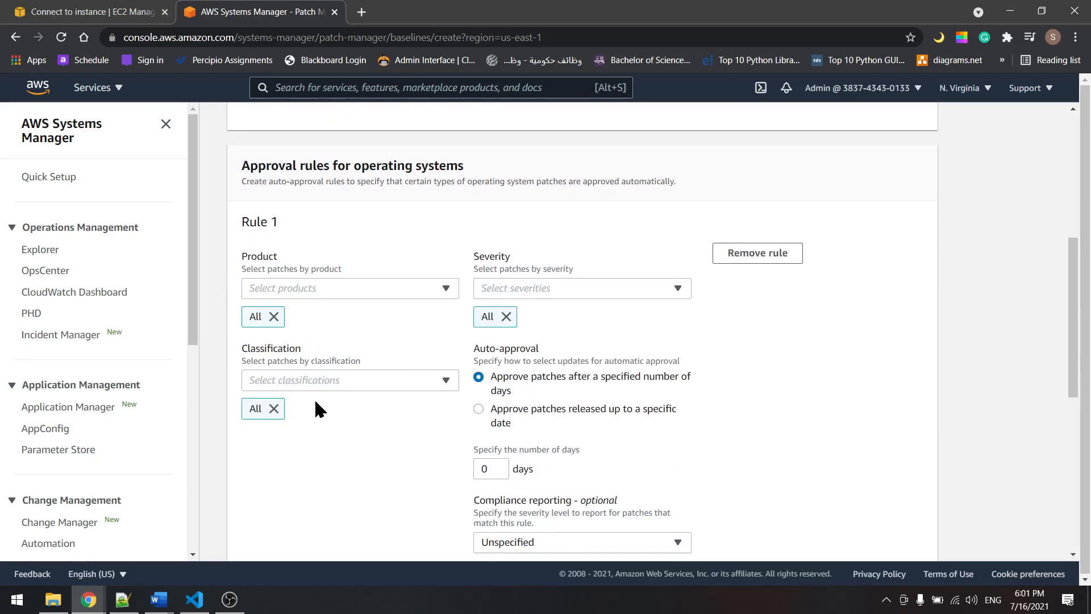
scroll("down", 3)
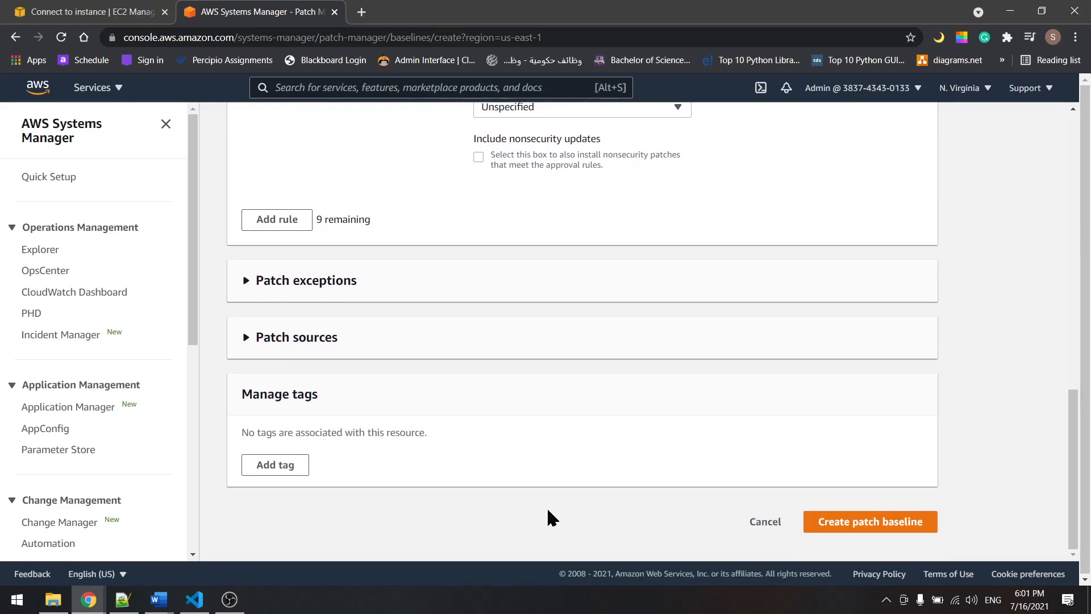
Step: Create the My-Patch baseline so it appears in the patch baselines list
left_click(869, 522)
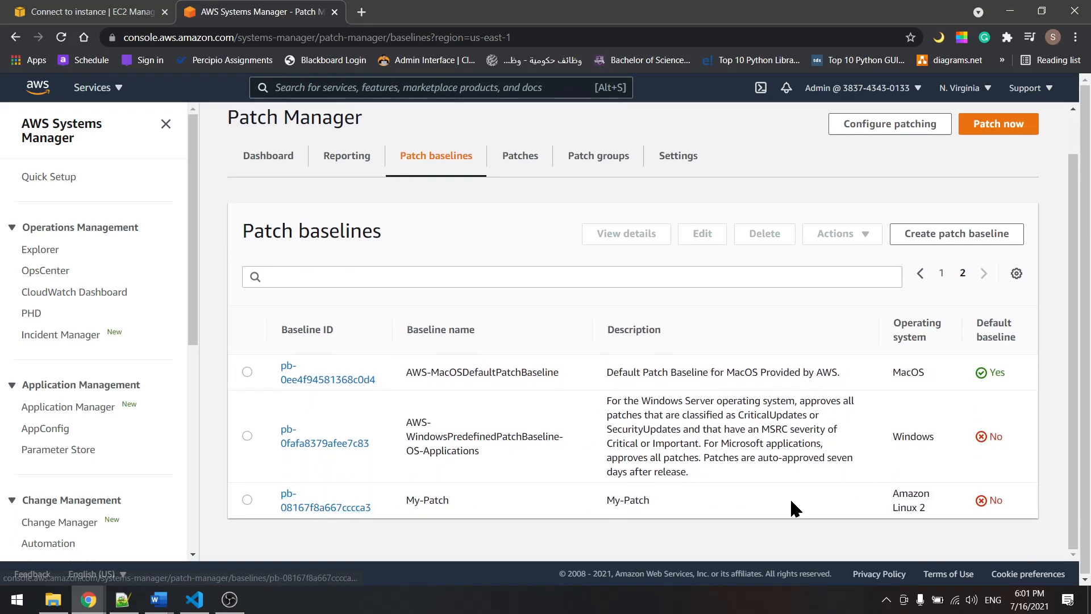
mouse_move(253, 511)
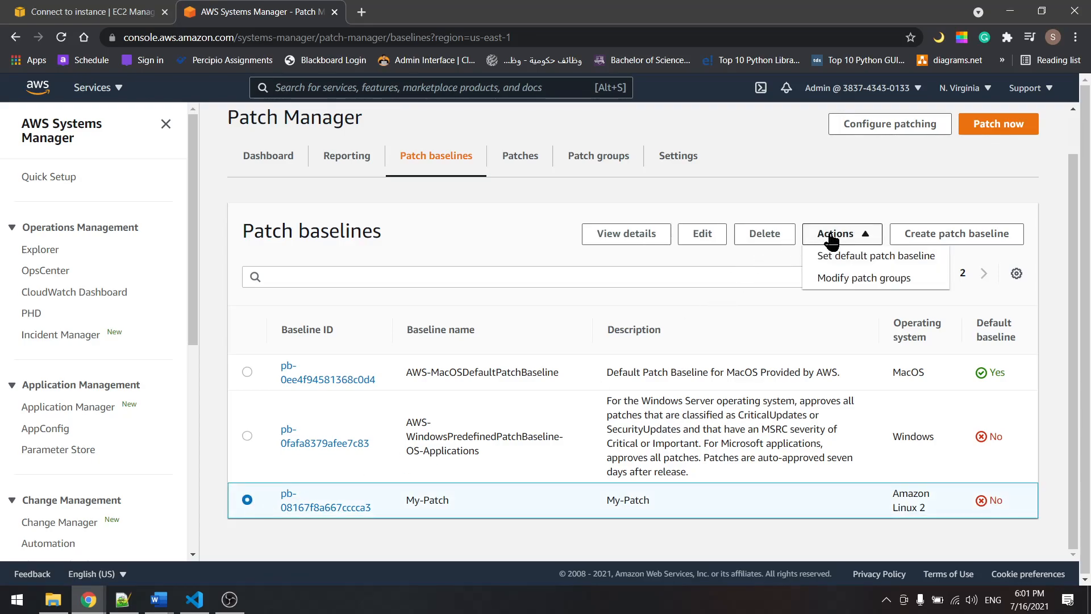
Step: Set My-Patch as the default Amazon Linux 2 baseline and confirm it shows Yes
left_click(875, 256)
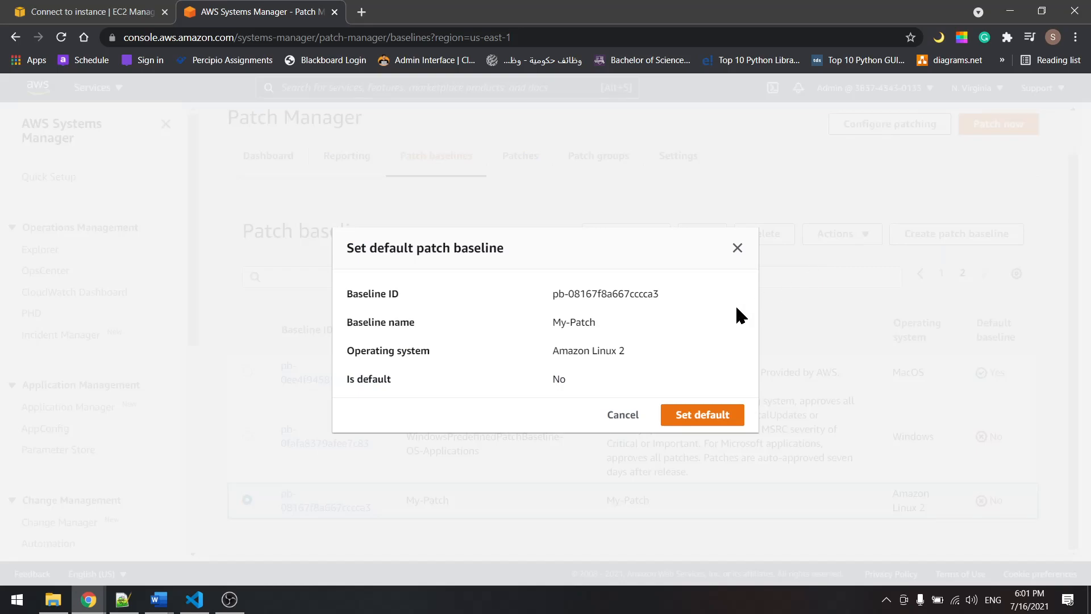
left_click(701, 414)
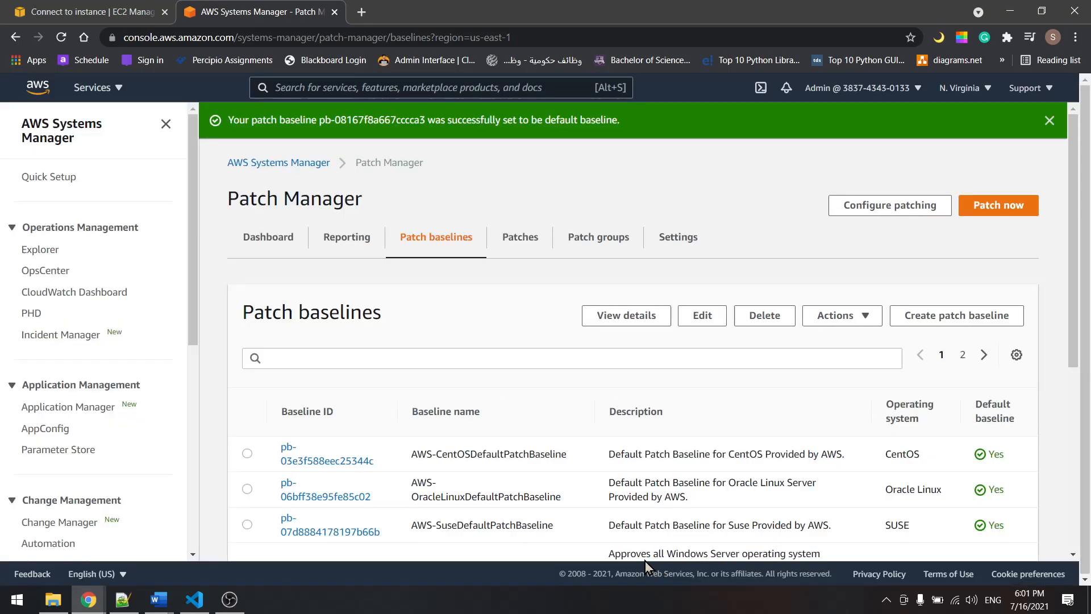
mouse_move(832, 263)
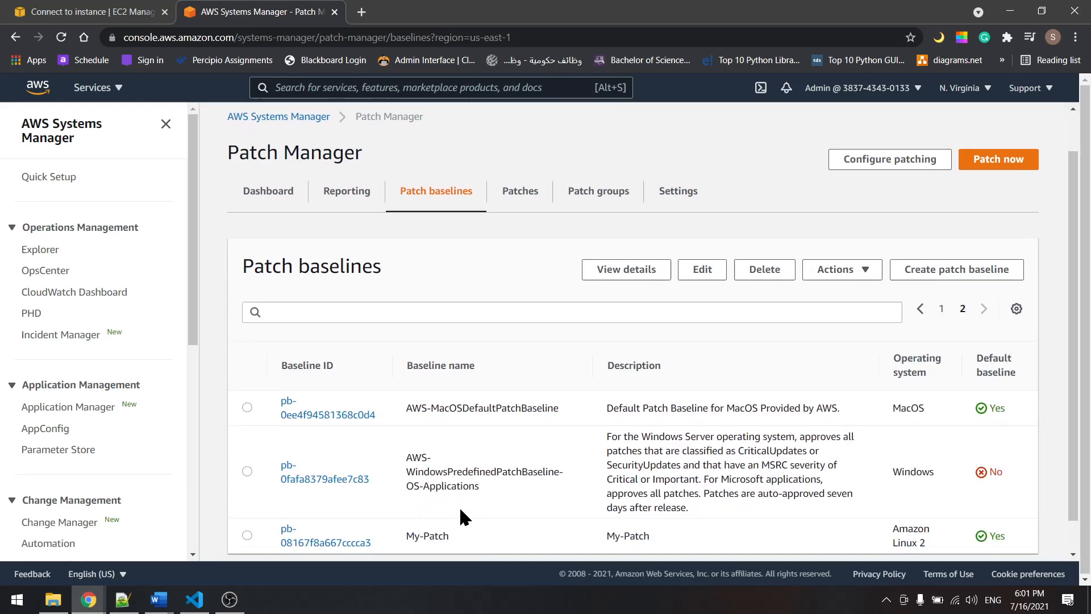
scroll("down", 3)
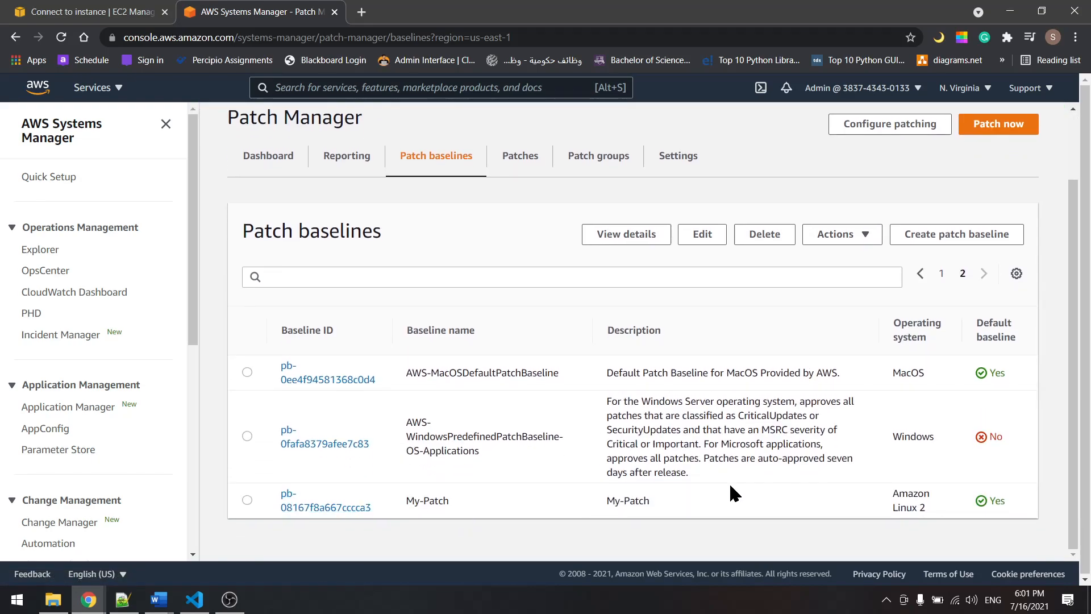
Step: Start a Patch now run set to scan and install without reboot on specified targets only
left_click(997, 124)
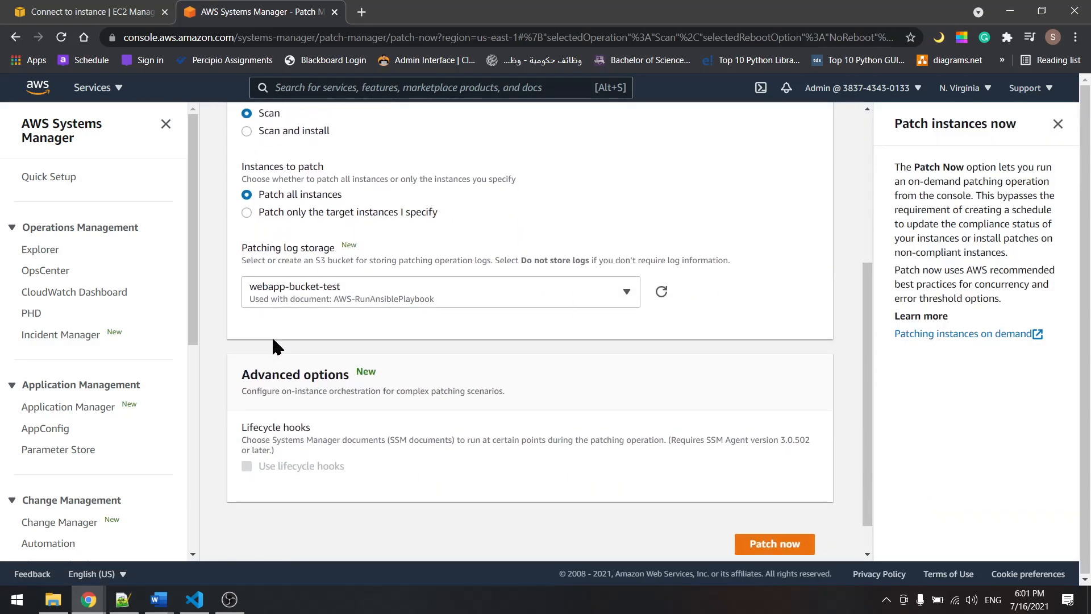
left_click(247, 130)
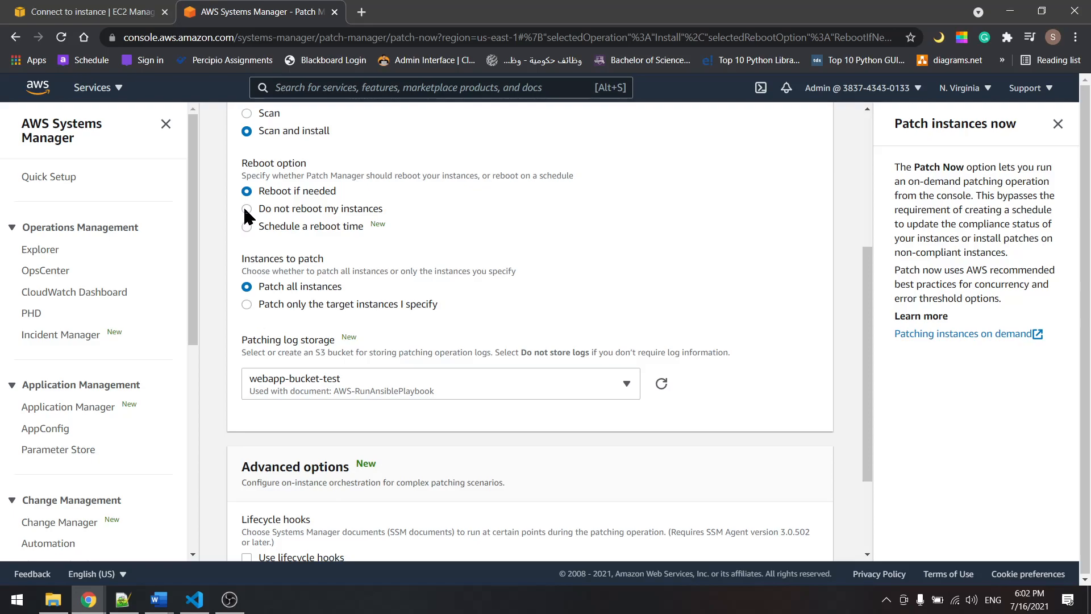
left_click(247, 208)
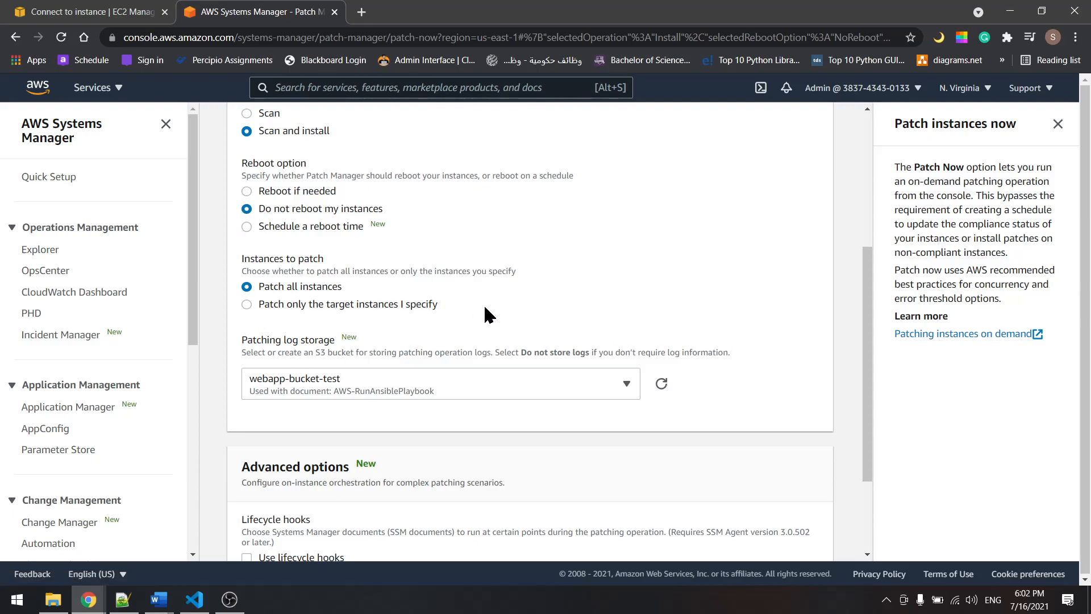
mouse_move(246, 305)
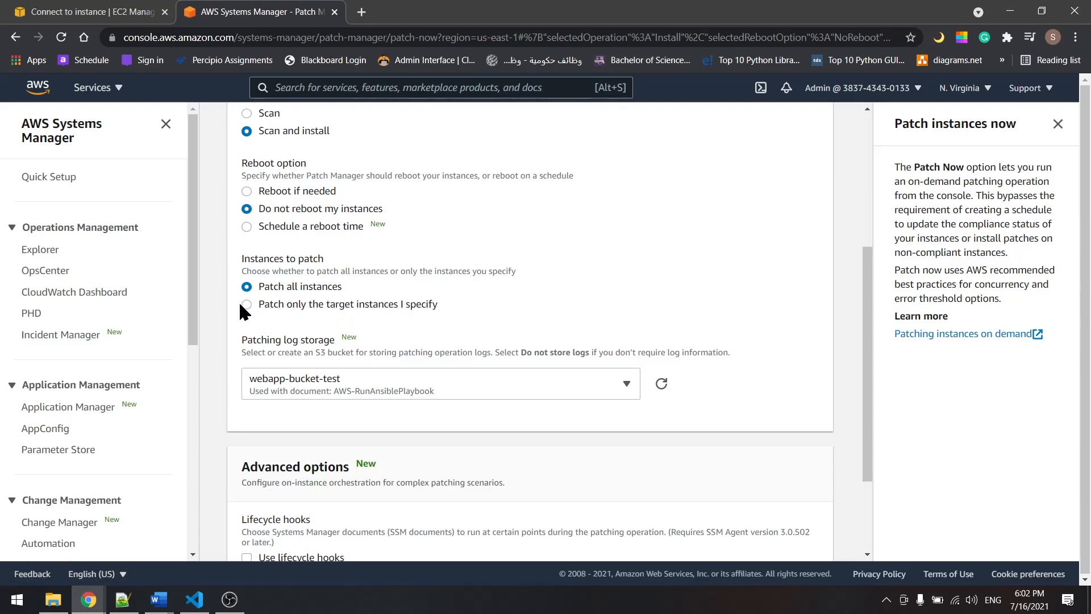
left_click(247, 305)
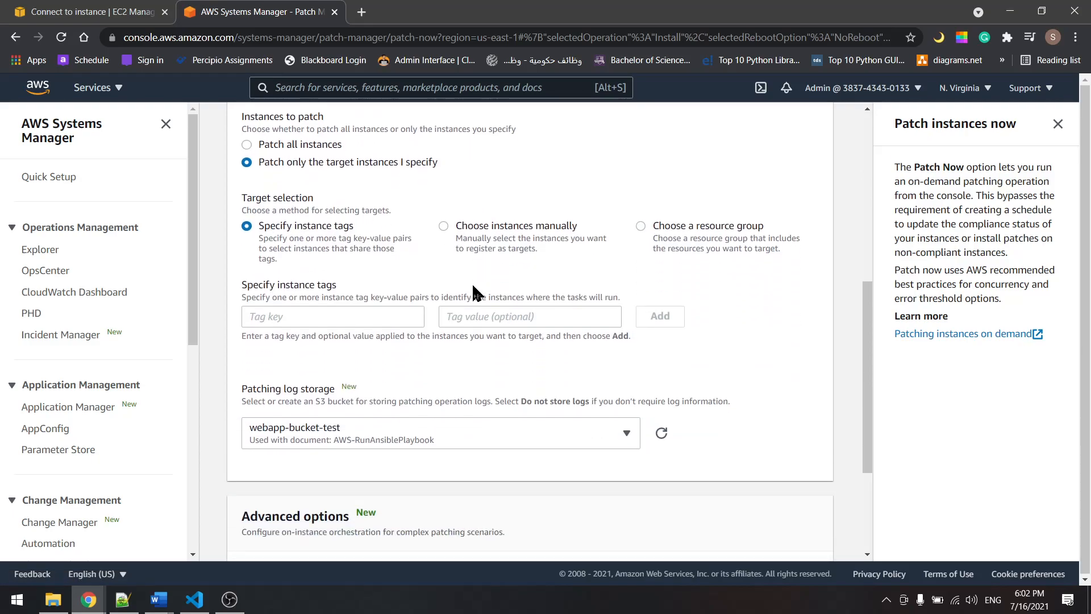
Step: Add instance tag Env: POC as the patch run target
left_click(332, 316)
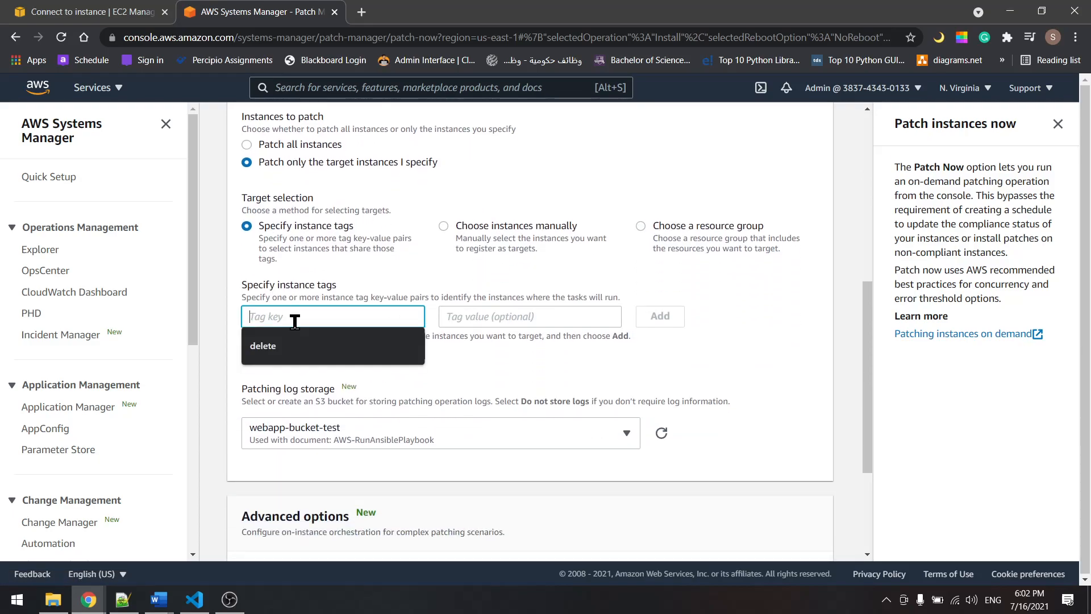
type("E")
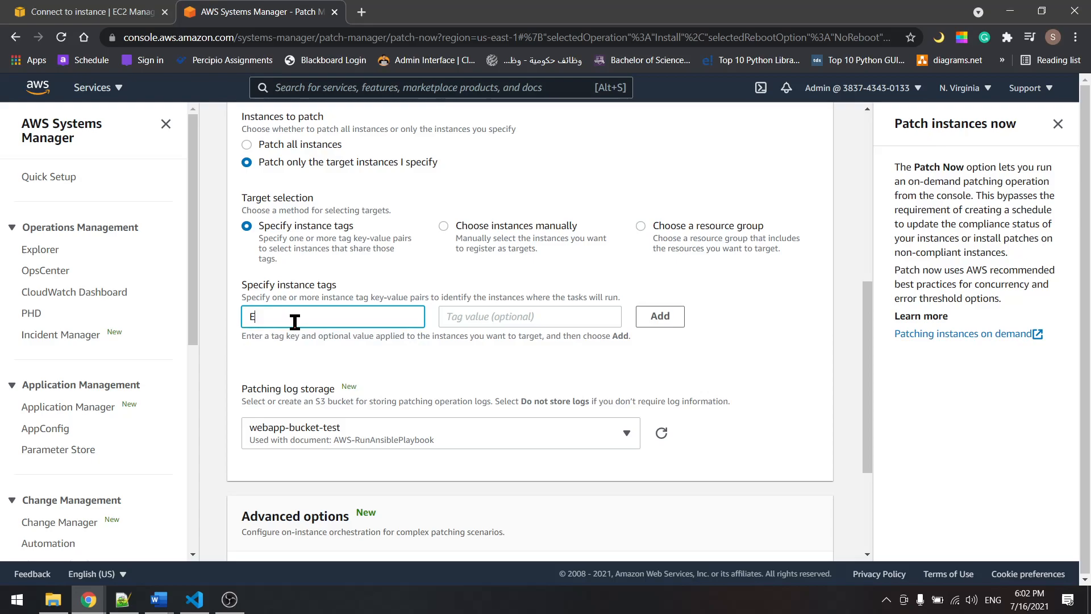
type("nv")
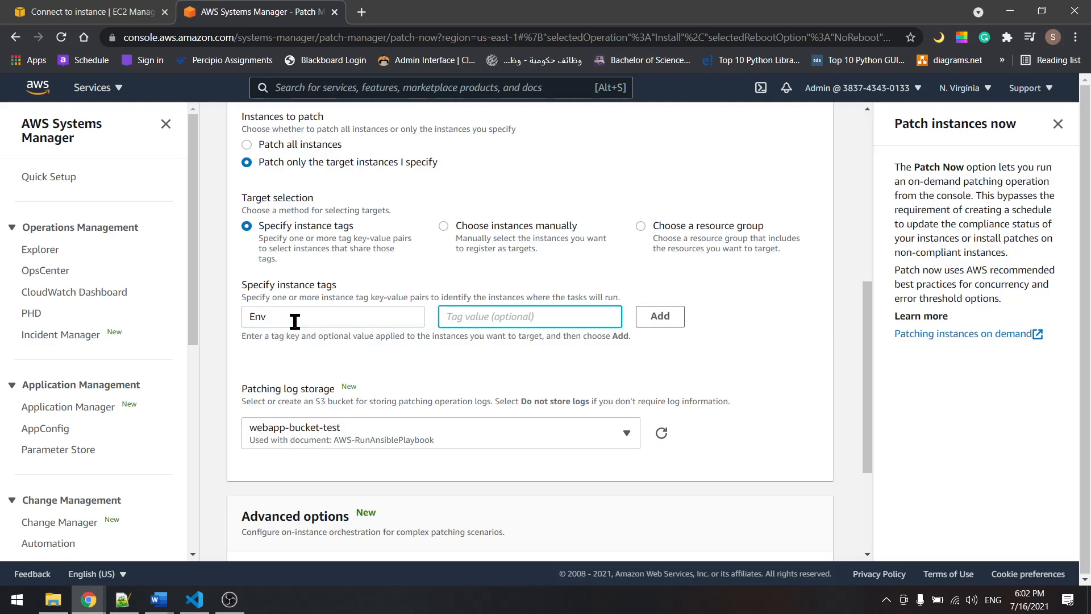
type("POC")
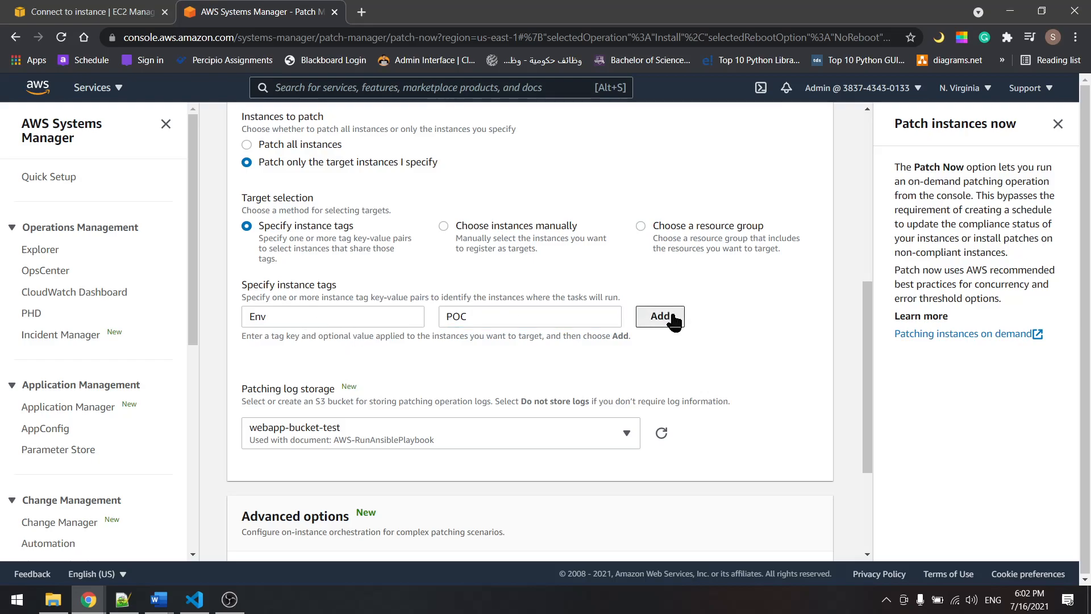
left_click(659, 316)
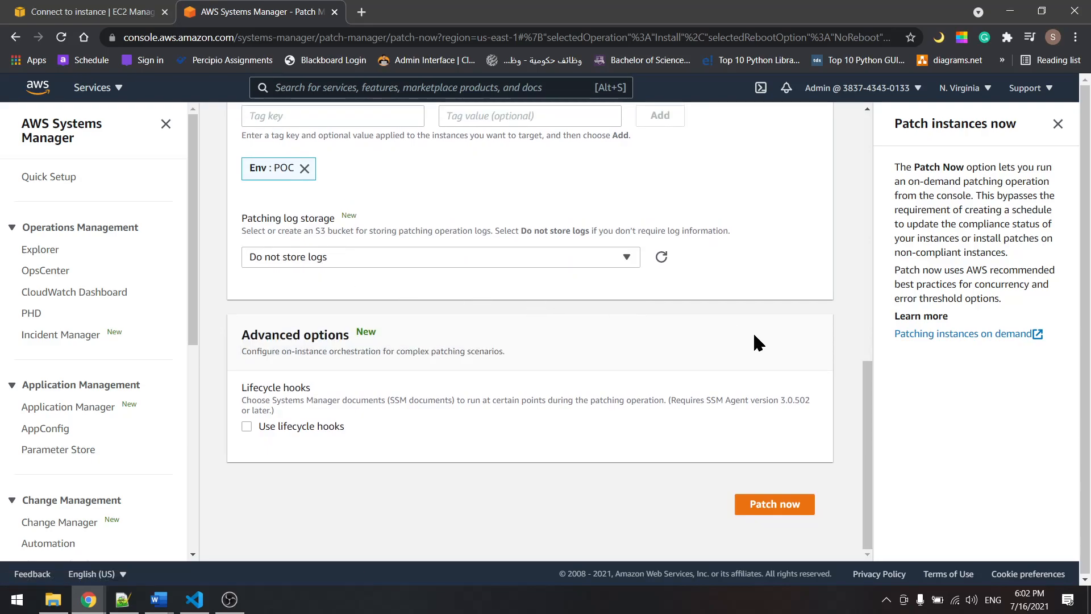
mouse_move(761, 531)
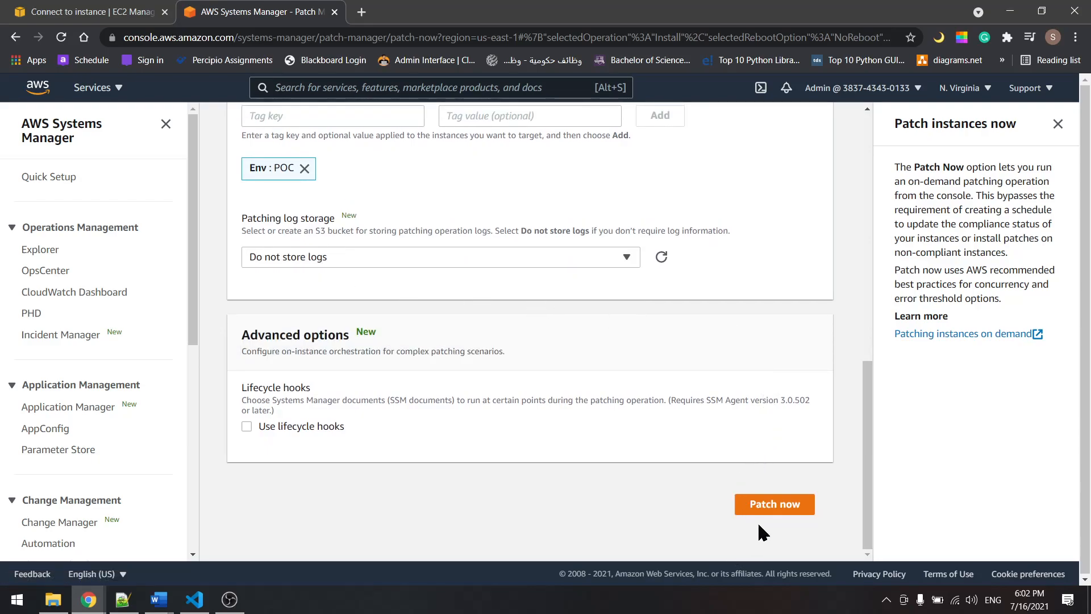
Step: Run Patch now and reach the execution summary showing Success for tag Env: POC
left_click(773, 503)
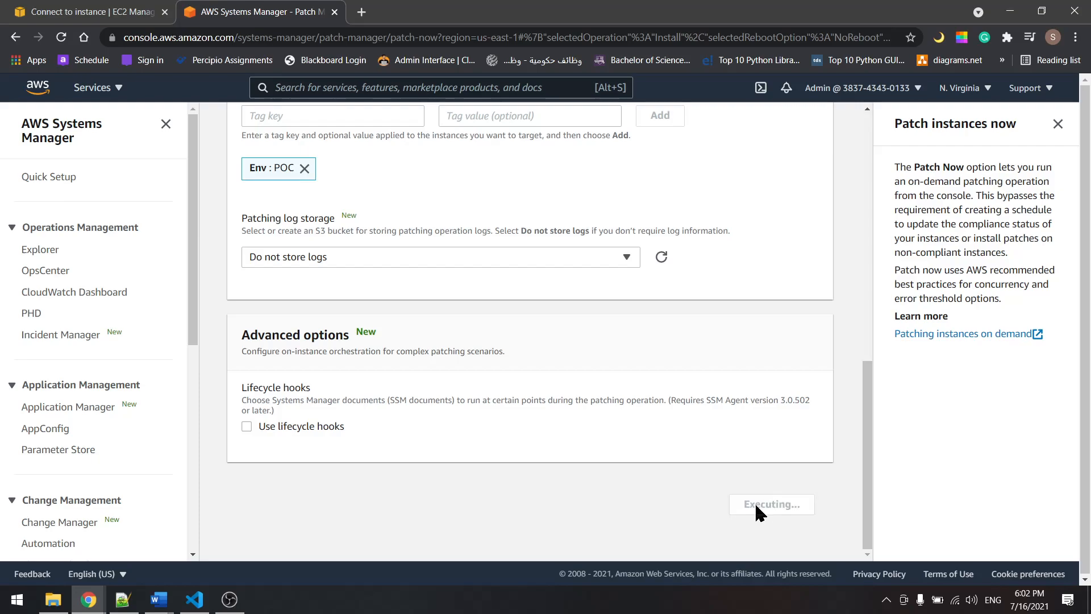
left_click(771, 504)
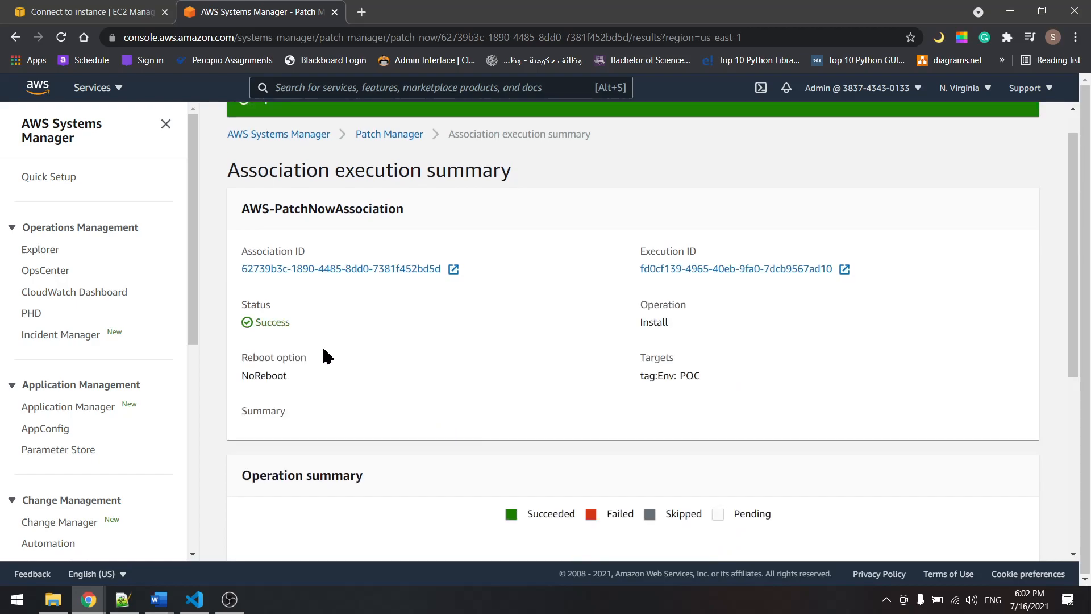
mouse_move(309, 333)
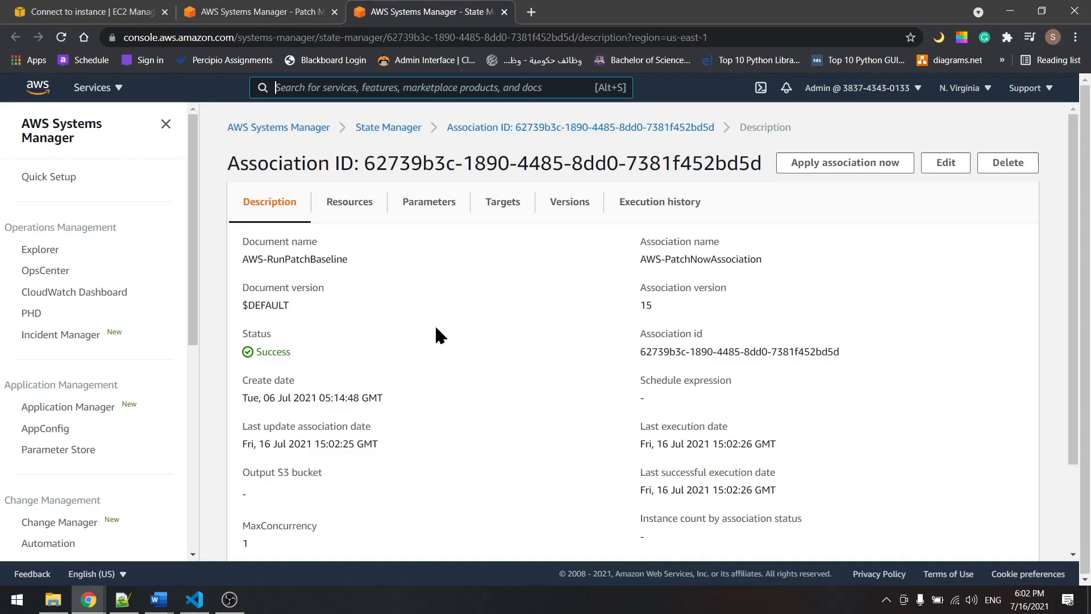
Step: Review the AWS-PatchNowAssociation description, then view its Resources list
scroll("down", 3)
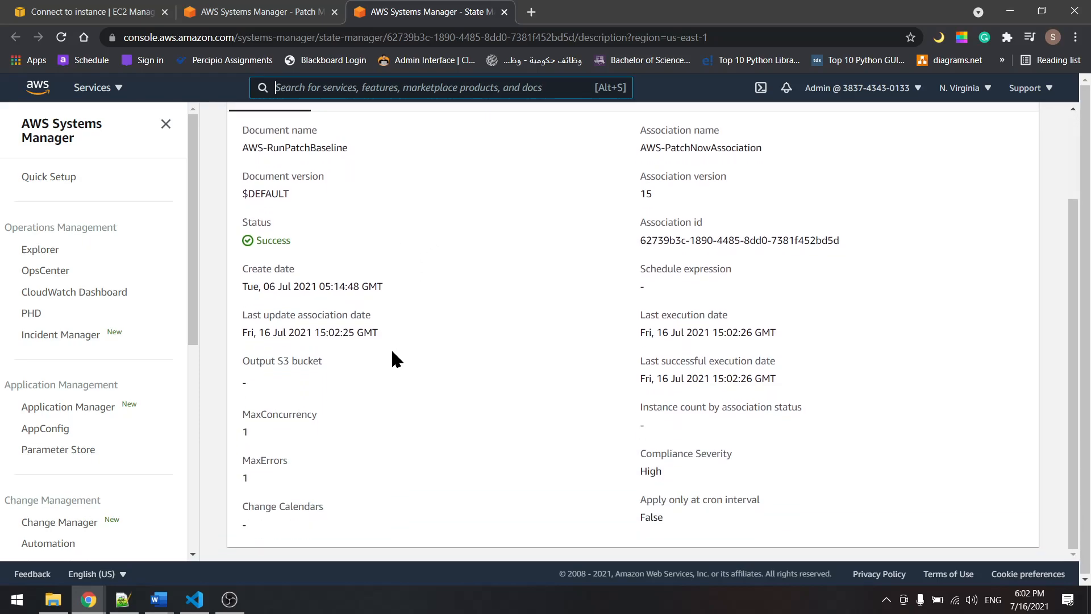
scroll("up", 3)
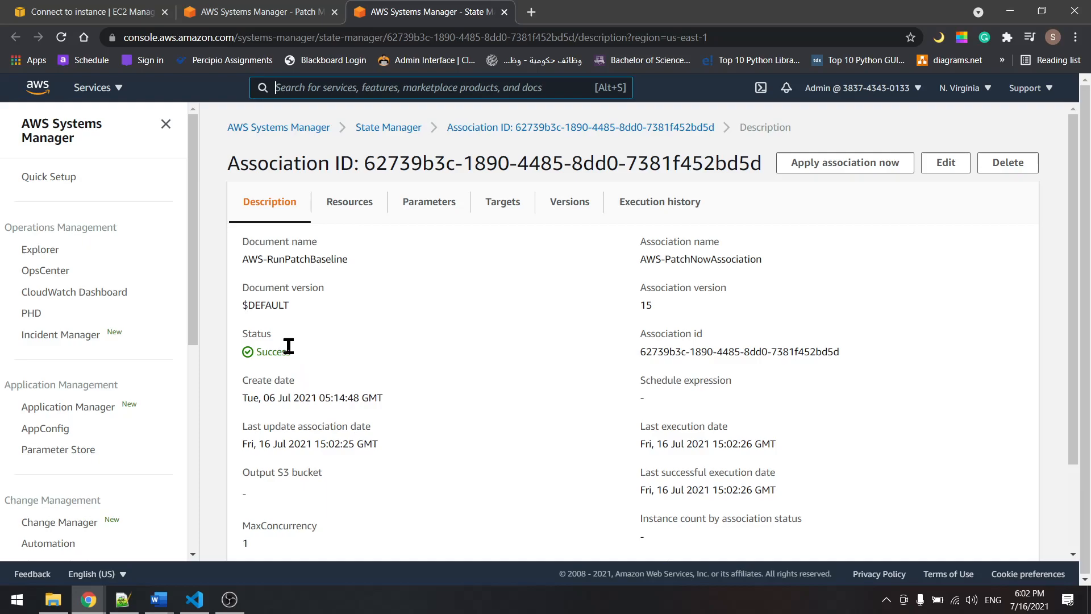
mouse_move(317, 463)
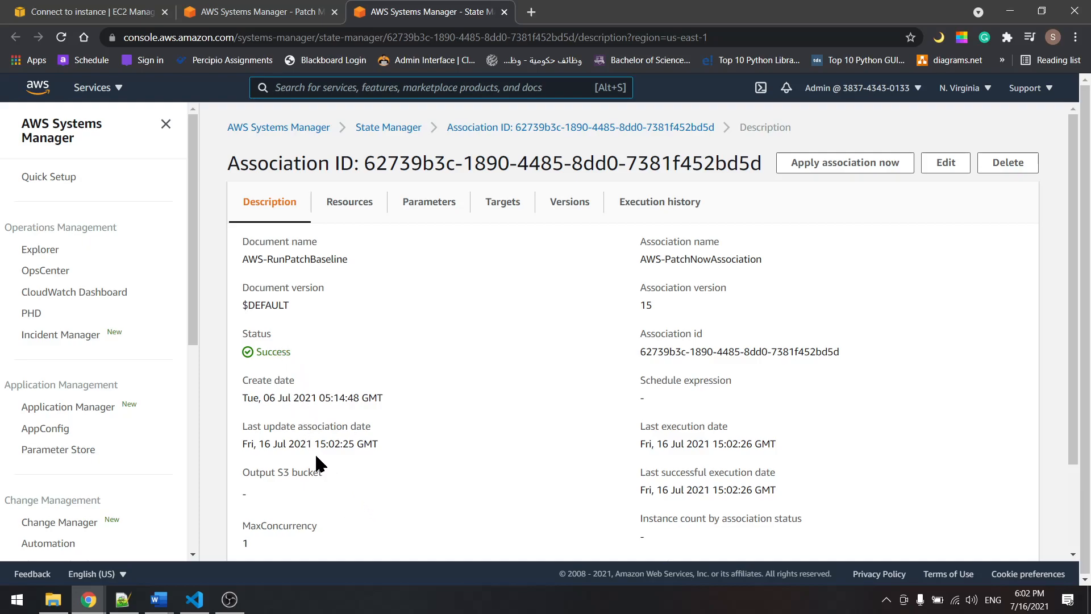
scroll("down", 3)
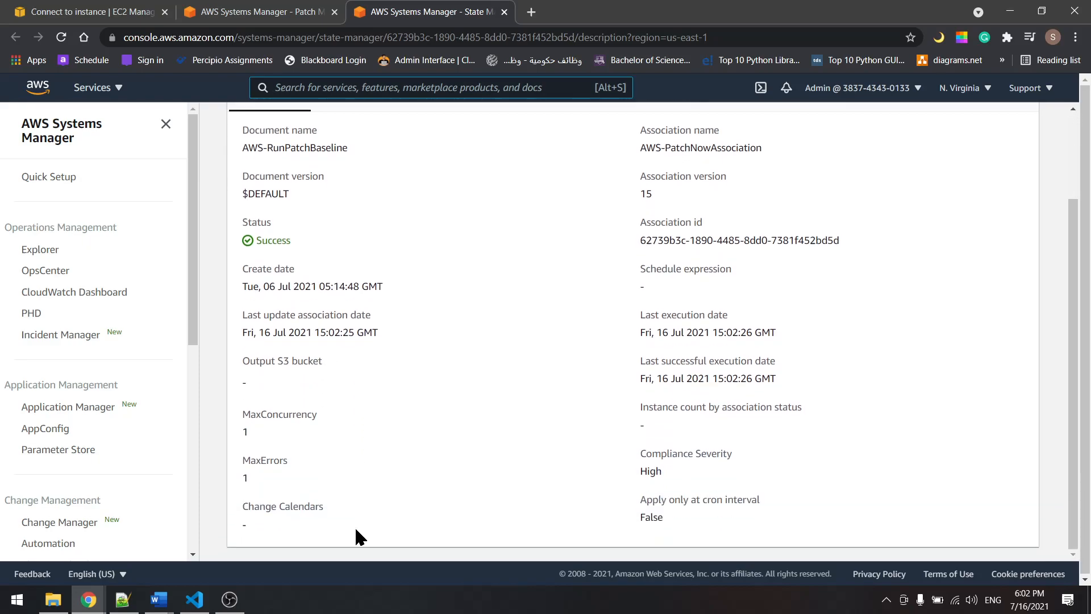
mouse_move(367, 521)
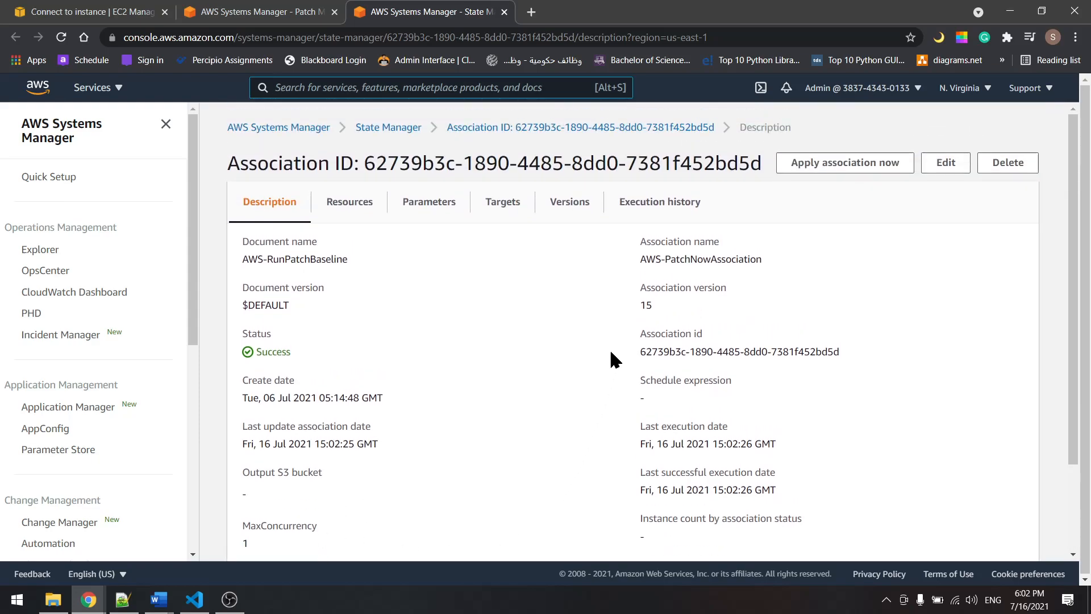
left_click(349, 203)
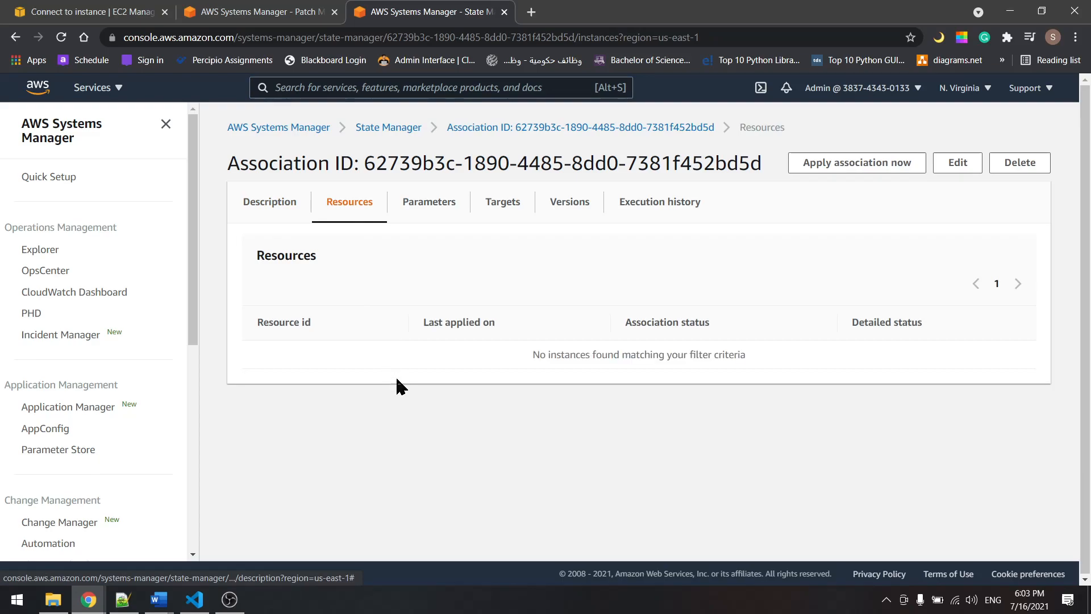
Step: Review Parameters, Versions and Targets (Env: POC), then return to the EC2 instances page
left_click(428, 202)
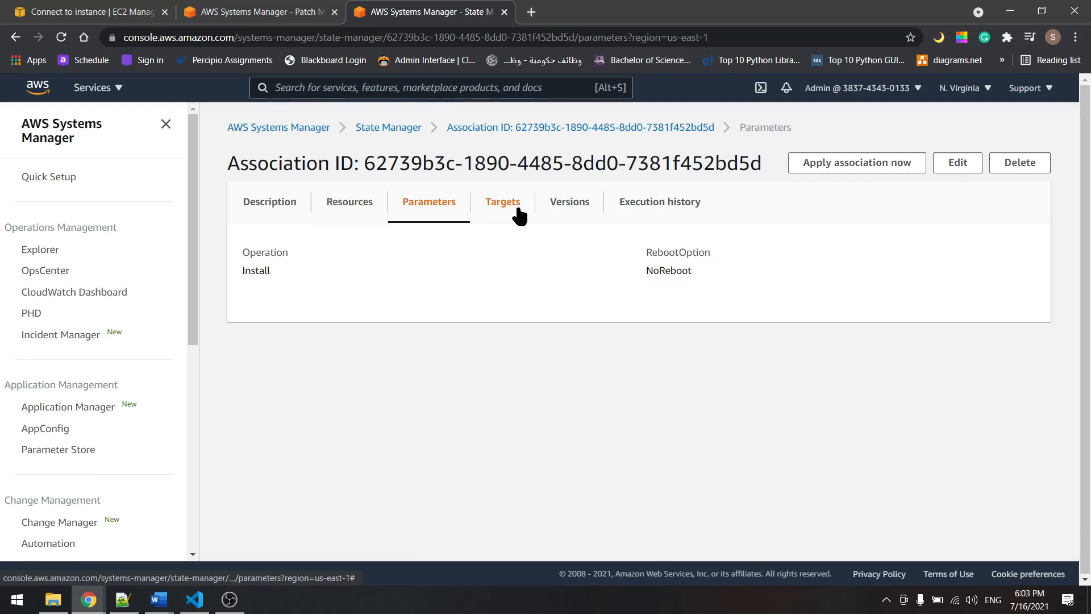
left_click(568, 202)
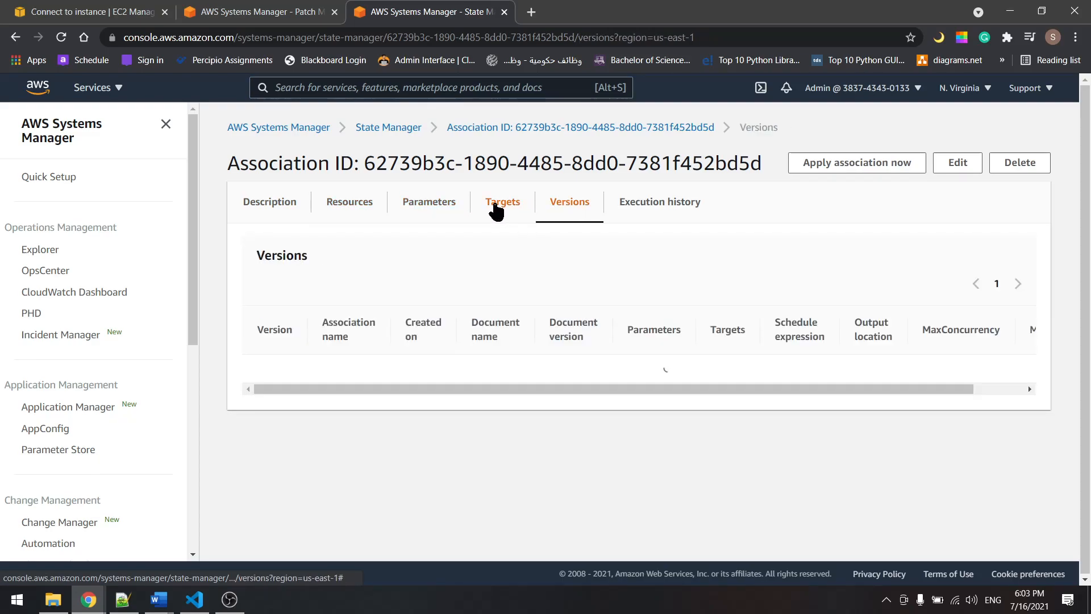
left_click(501, 202)
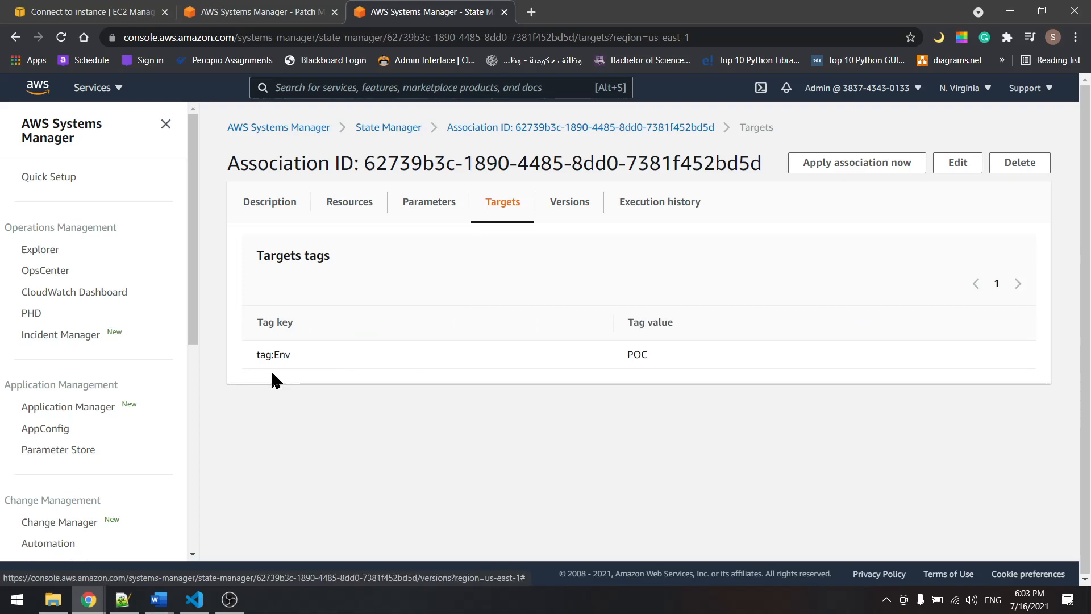
double_click(272, 354)
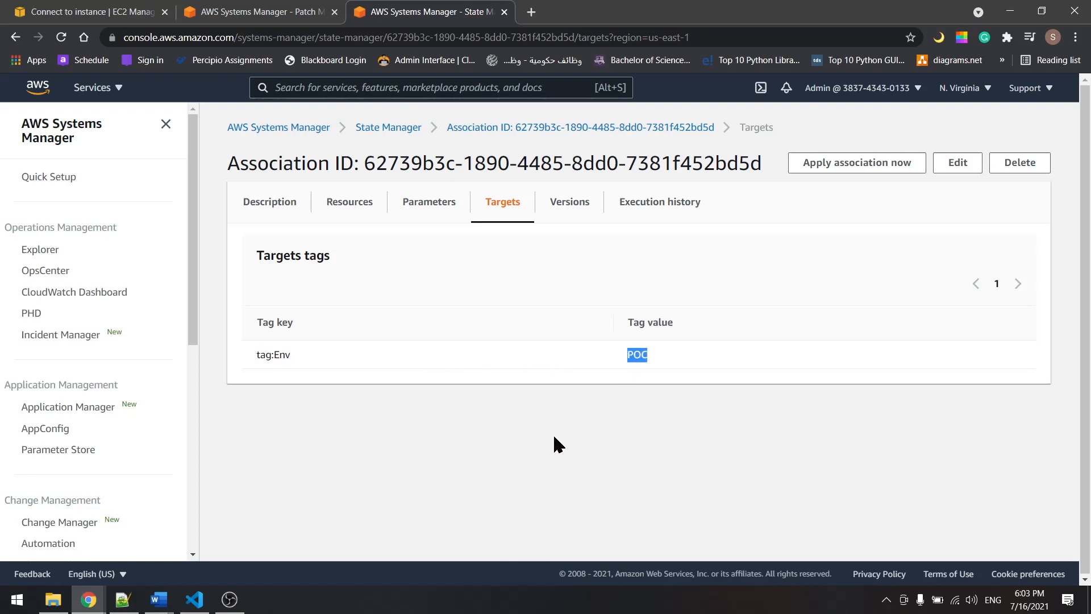
mouse_move(560, 276)
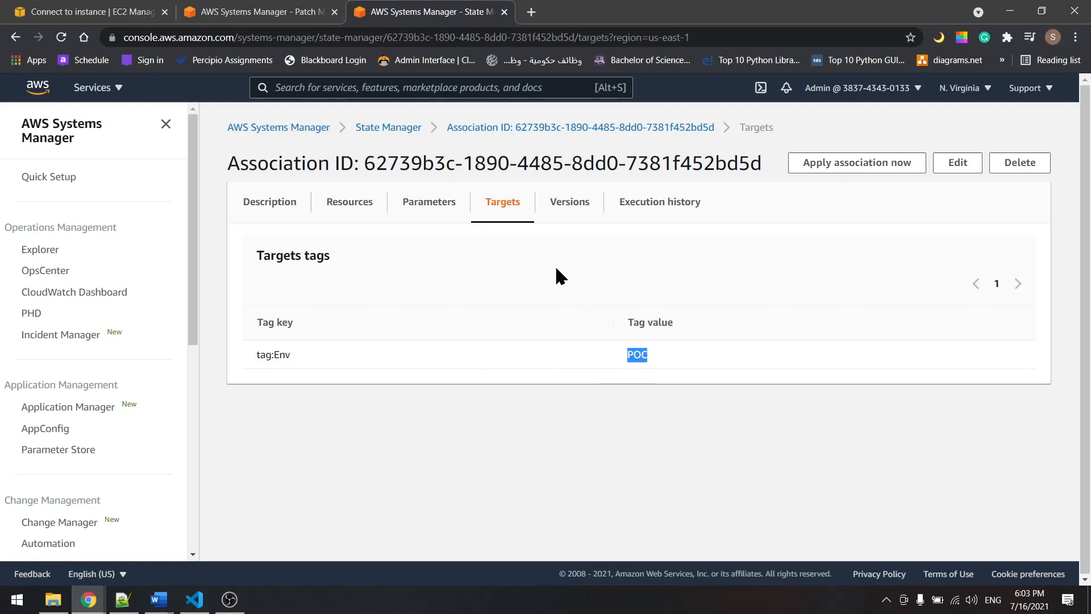
mouse_move(357, 320)
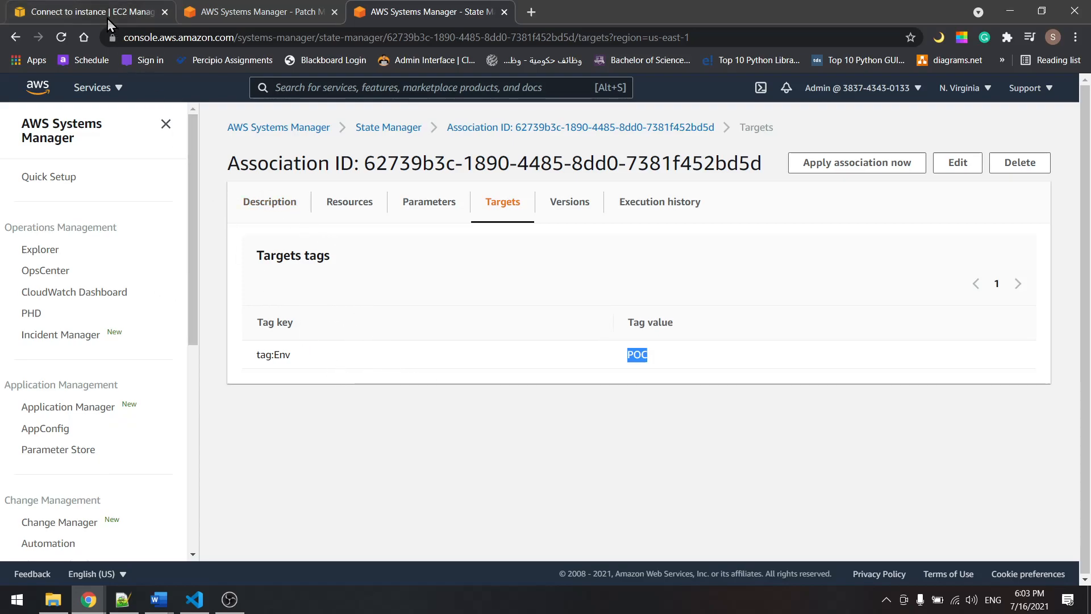
left_click(83, 12)
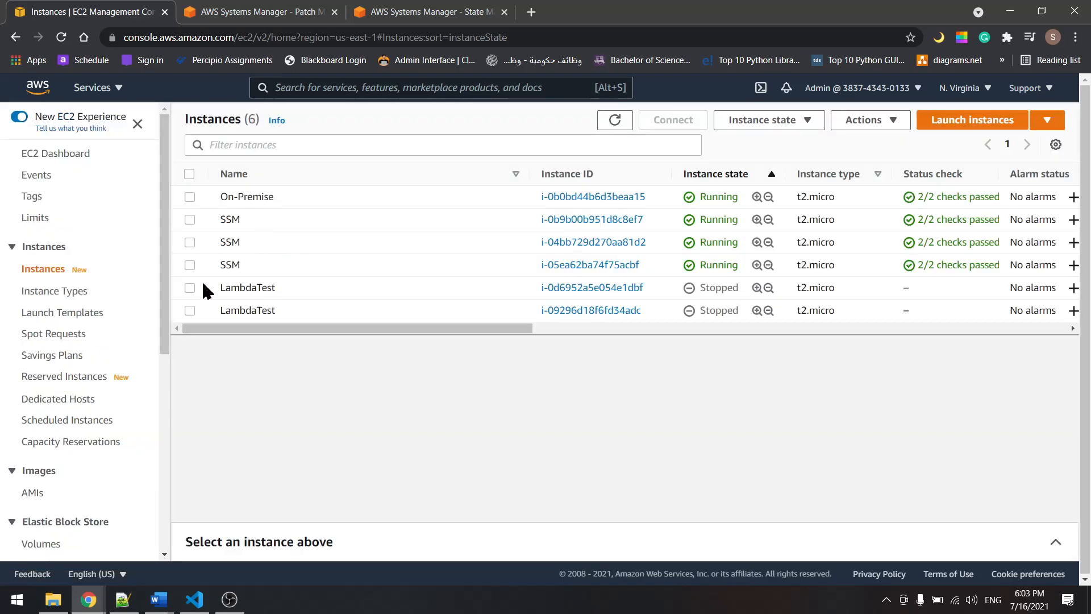
Step: Select the On-Premise instance and view its tags showing Env: POC
left_click(190, 196)
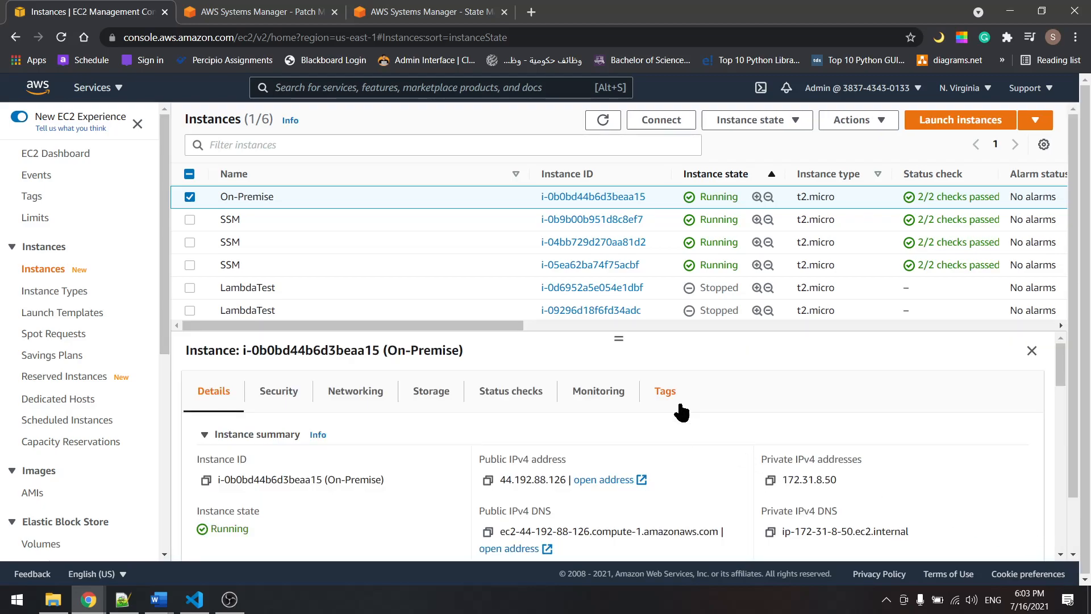
left_click(663, 390)
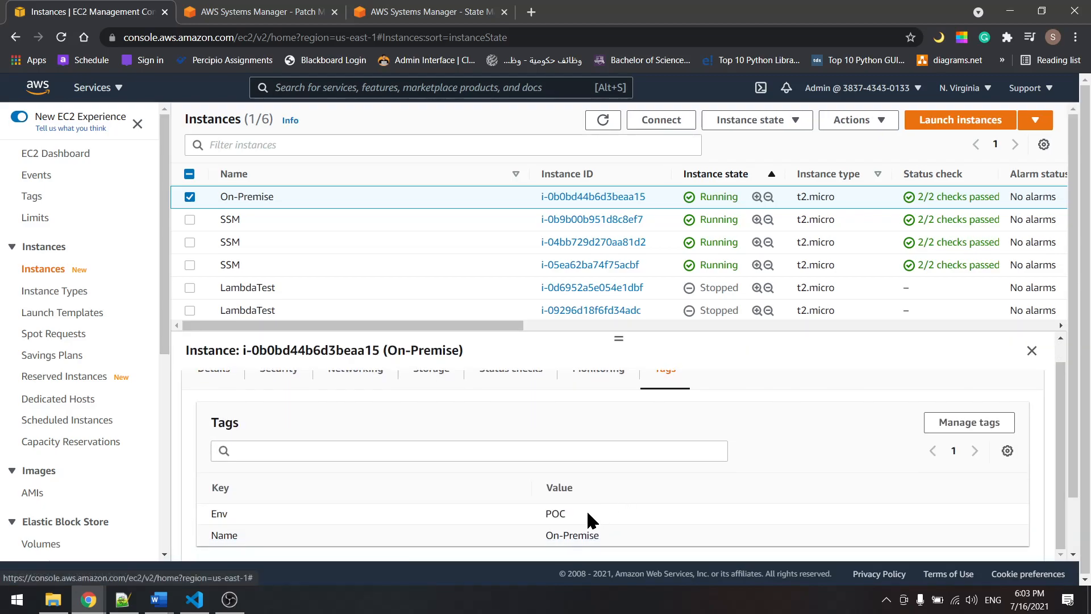